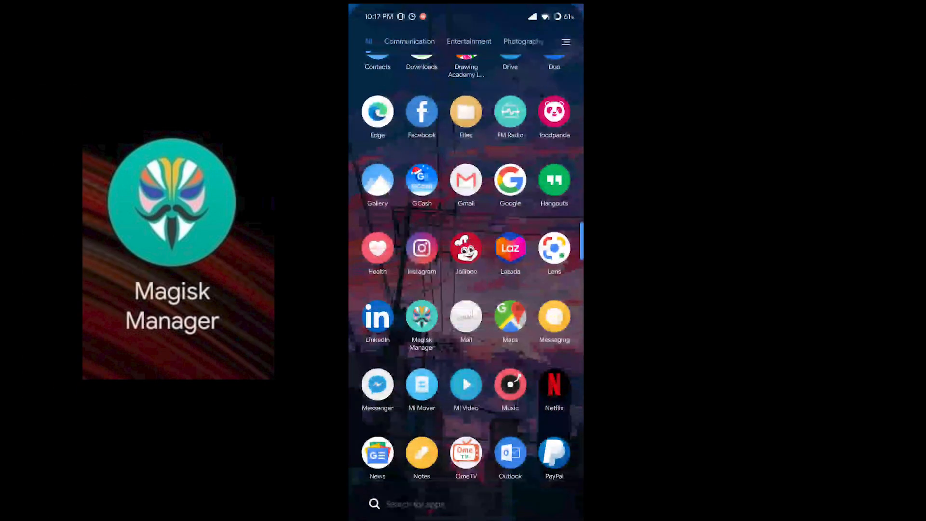
Step: Launch Magisk Manager and go to its Modules section to install from storage
{"action": "left_click", "coordinate": [422, 319]}
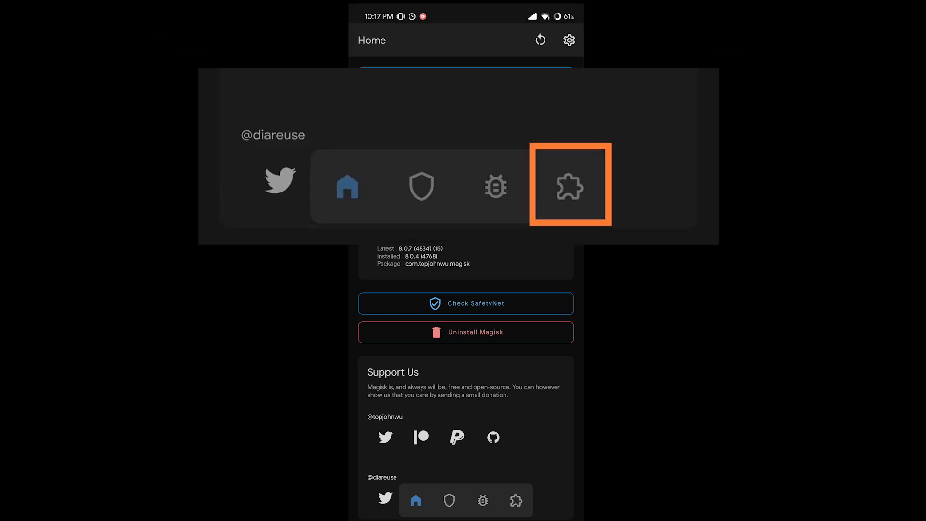
{"action": "left_click", "coordinate": [515, 501]}
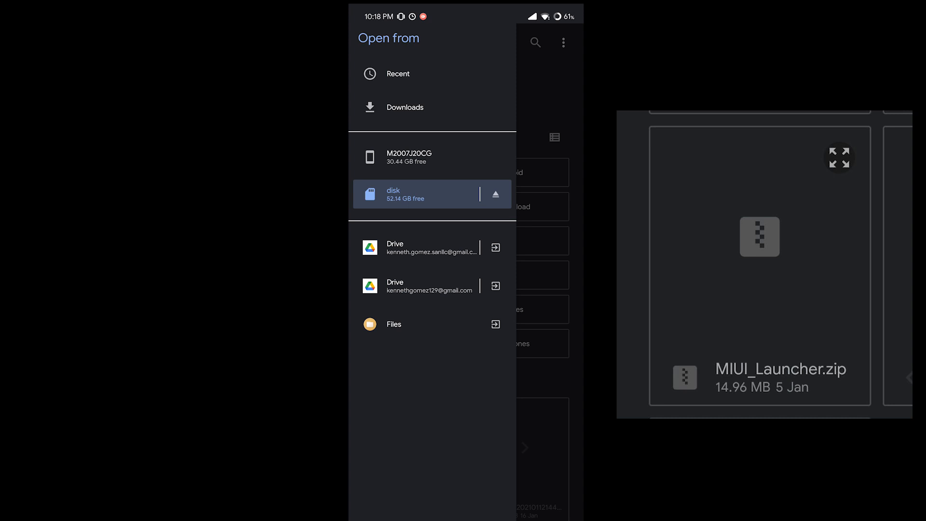
Step: Choose MIUI_Launcher.zip from disk storage and let its installation run to Done
{"action": "left_click", "coordinate": [416, 194]}
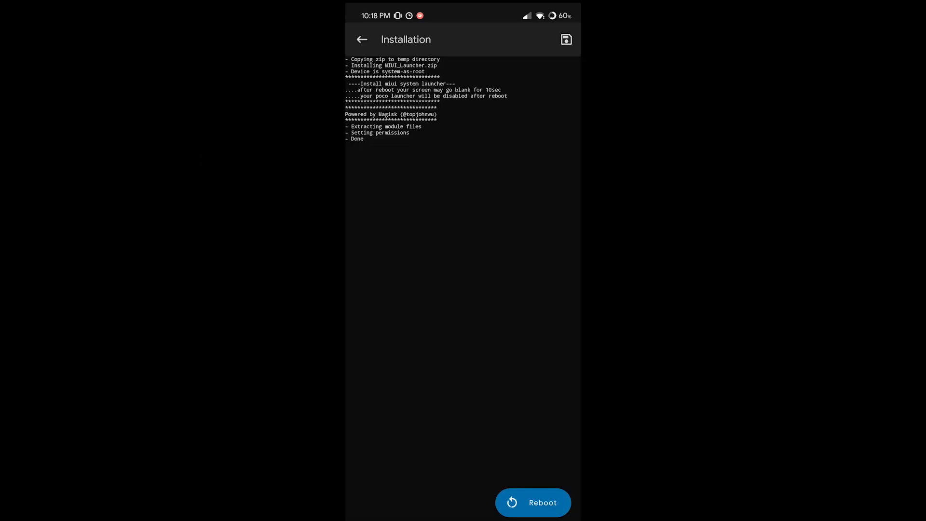
Step: Reboot the phone so the MIUI launcher module takes effect
{"action": "left_click", "coordinate": [533, 502]}
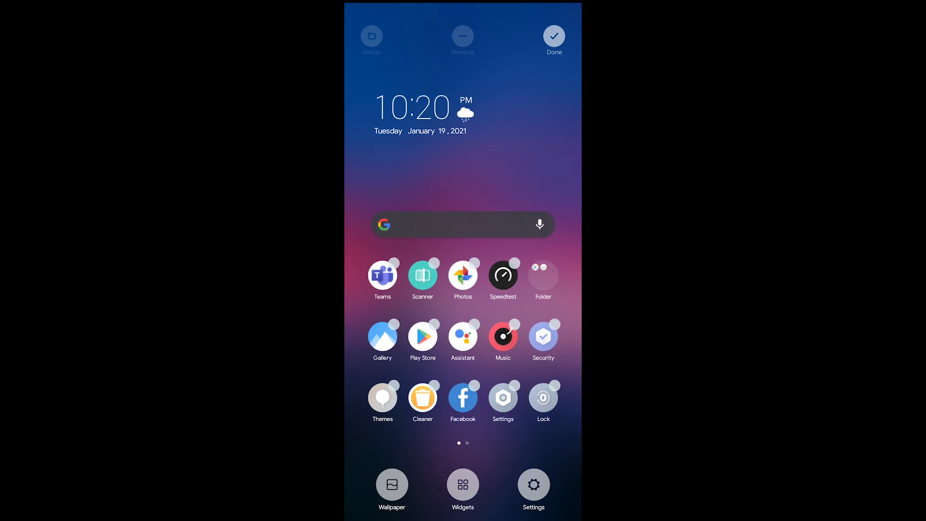
Step: In home screen settings choose Horizontally for Recents, then view the side-by-side Recents cards
{"action": "left_click", "coordinate": [534, 490]}
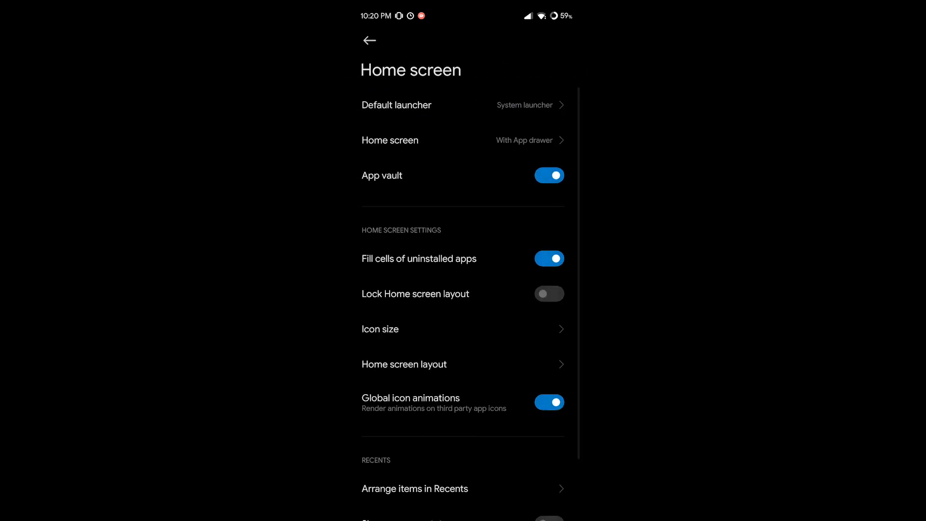
{"action": "scroll", "scroll_direction": "down", "scroll_amount": 3}
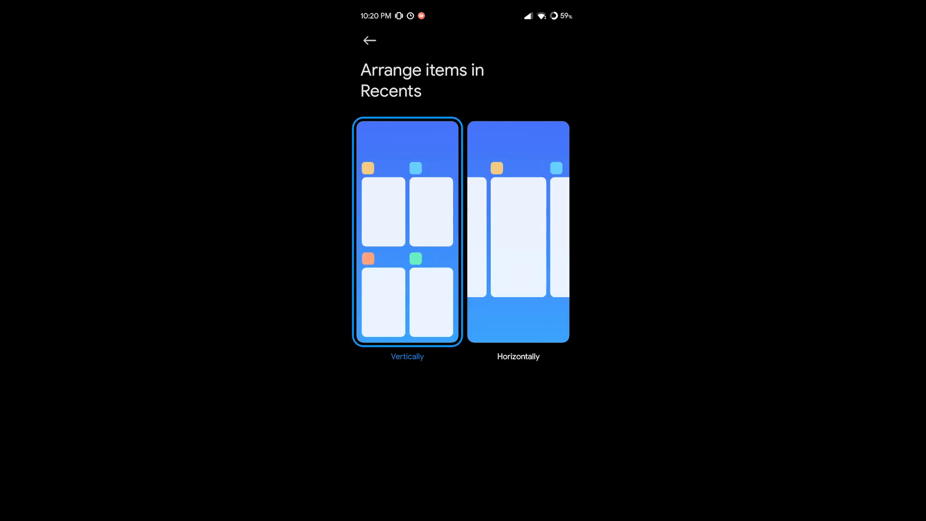
{"action": "left_click", "coordinate": [518, 232]}
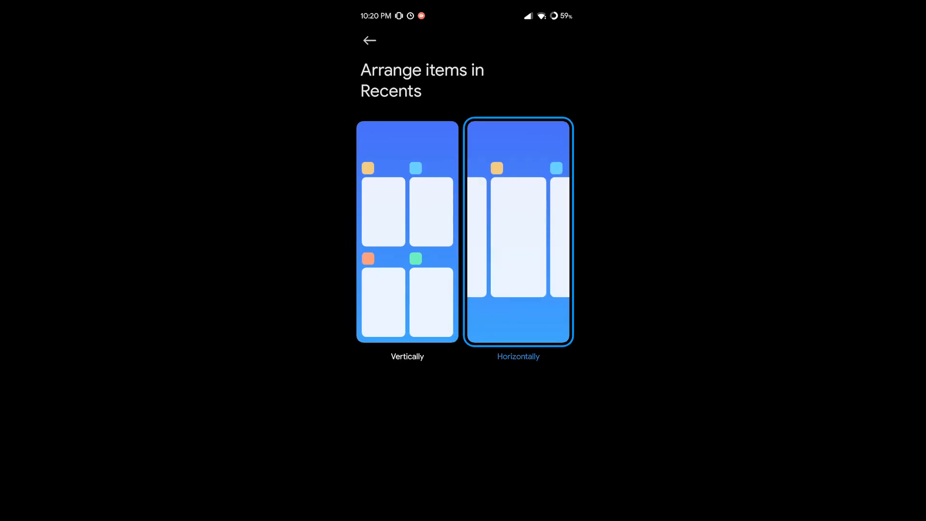
{"action": "left_click", "coordinate": [370, 41]}
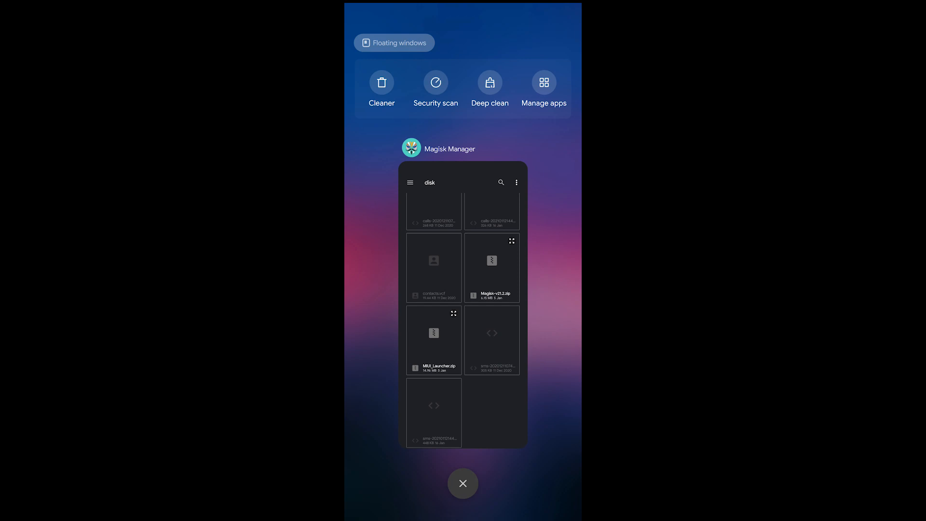
Step: Close the phone mirror and bring up the POCO MIUI 12 EU ROM thumbnail
{"action": "left_click", "coordinate": [462, 483]}
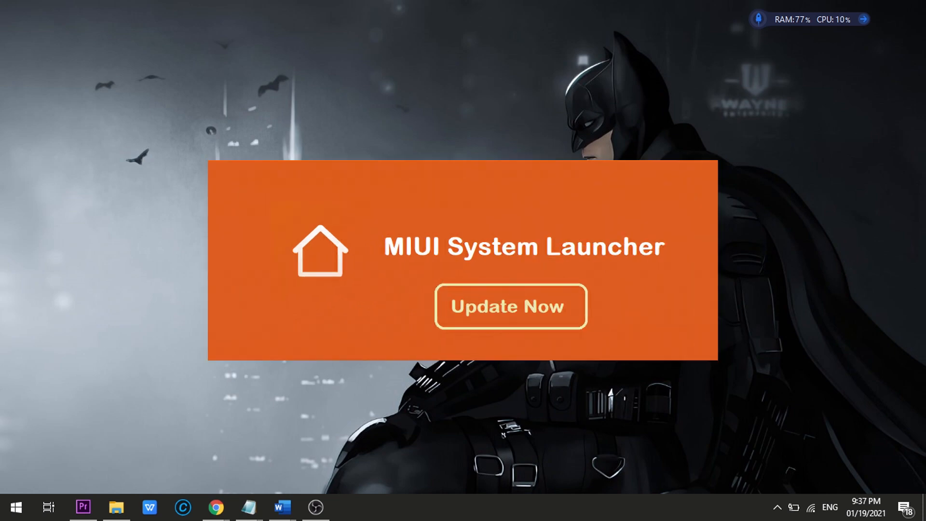
{"action": "left_click", "coordinate": [510, 306]}
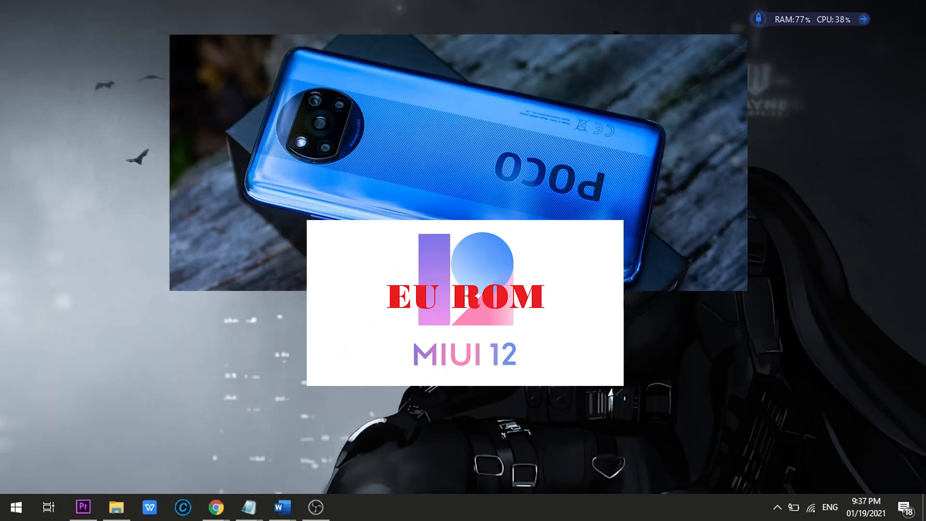